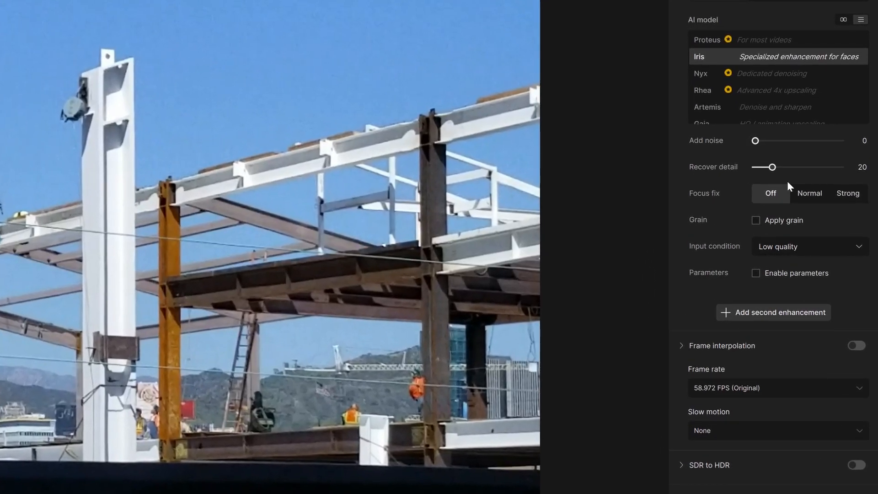
mouse_move(723, 152)
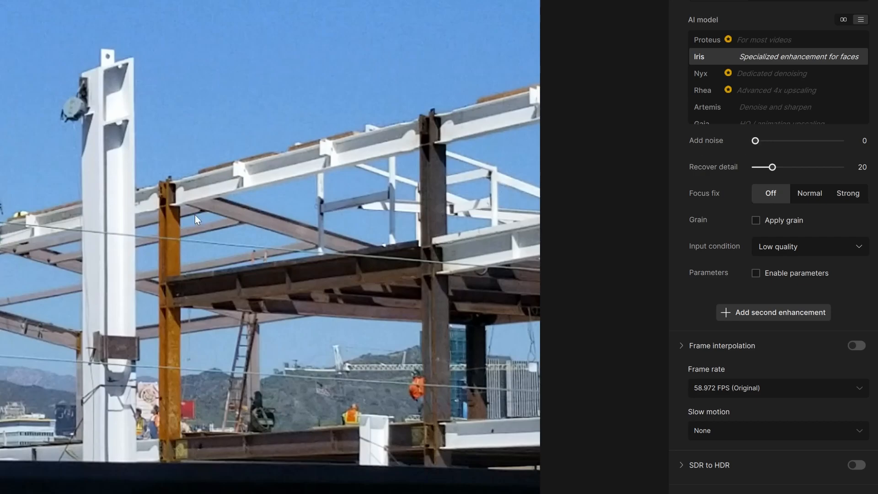
mouse_move(731, 160)
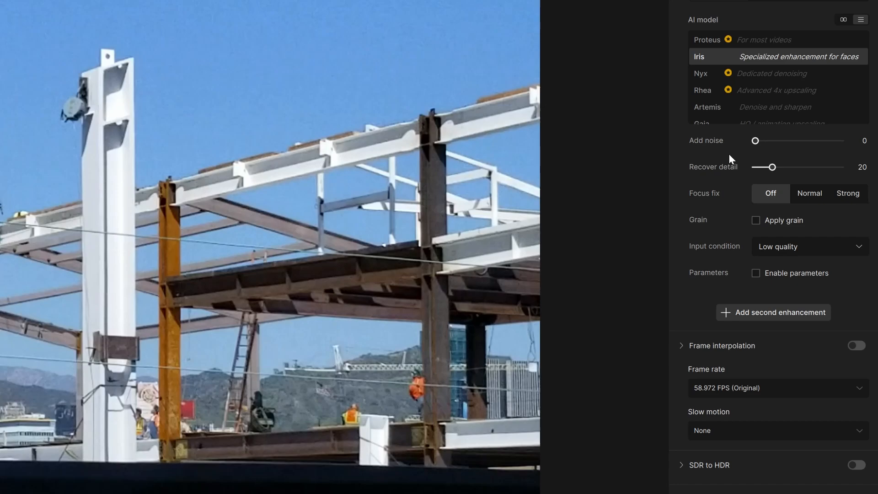
mouse_move(580, 72)
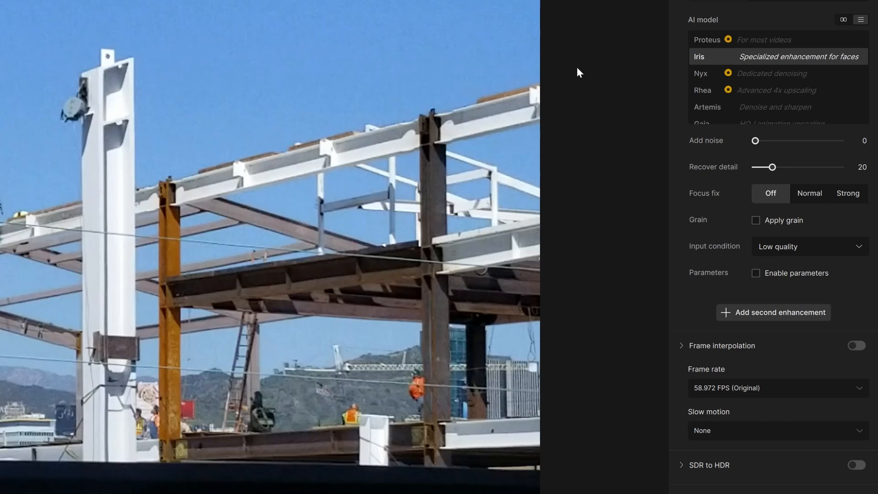
mouse_move(343, 78)
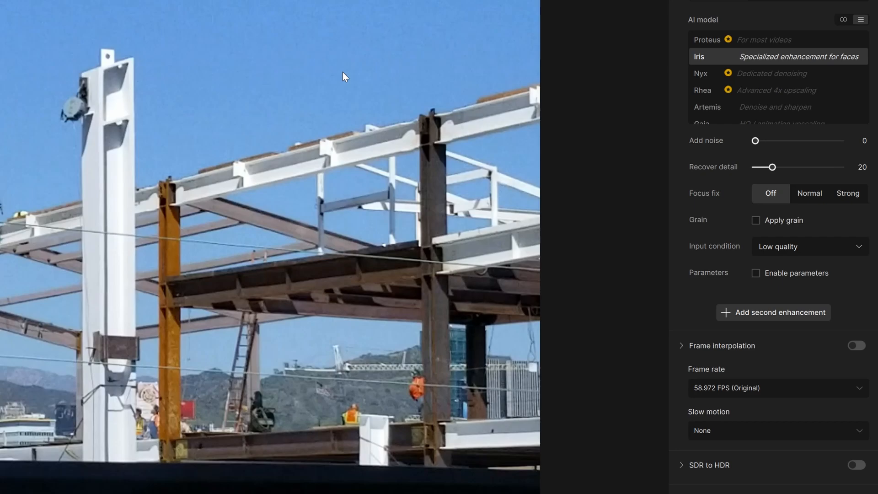
mouse_move(755, 149)
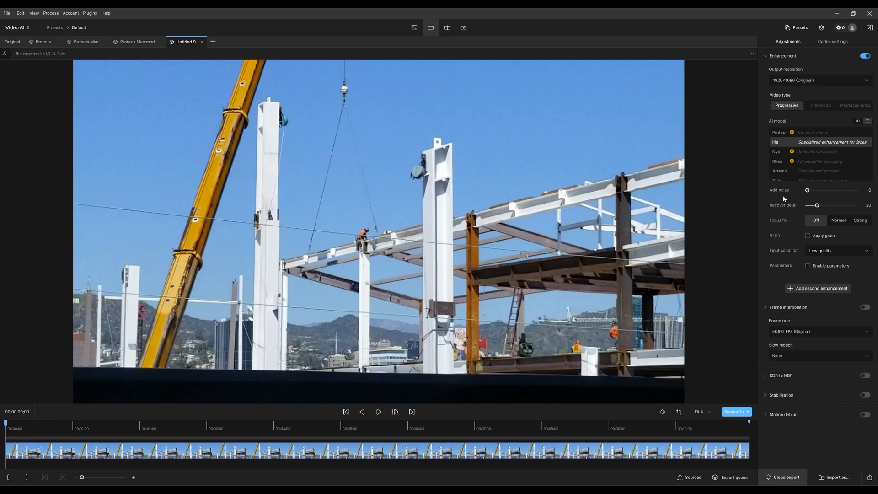
mouse_move(503, 251)
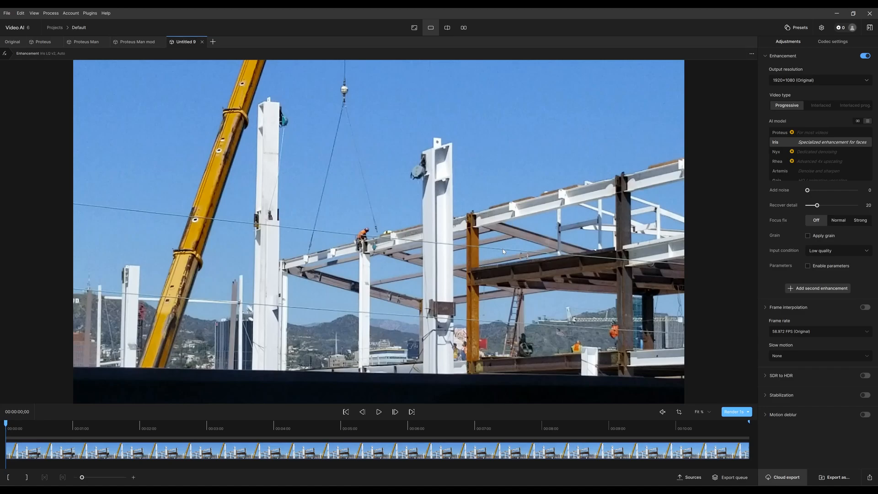
mouse_move(754, 291)
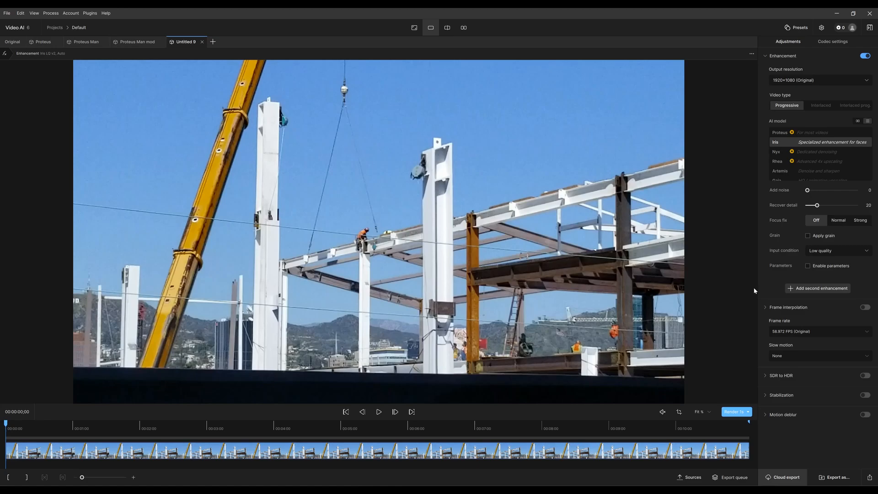
mouse_move(796, 271)
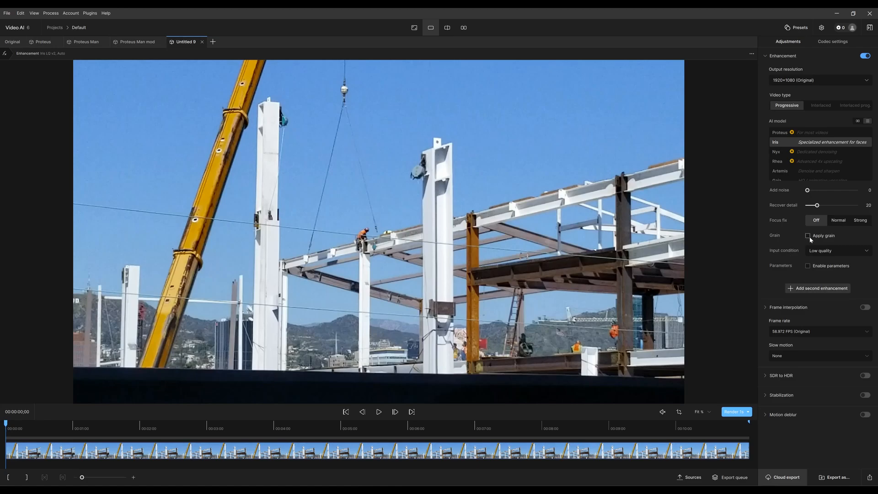
mouse_move(790, 229)
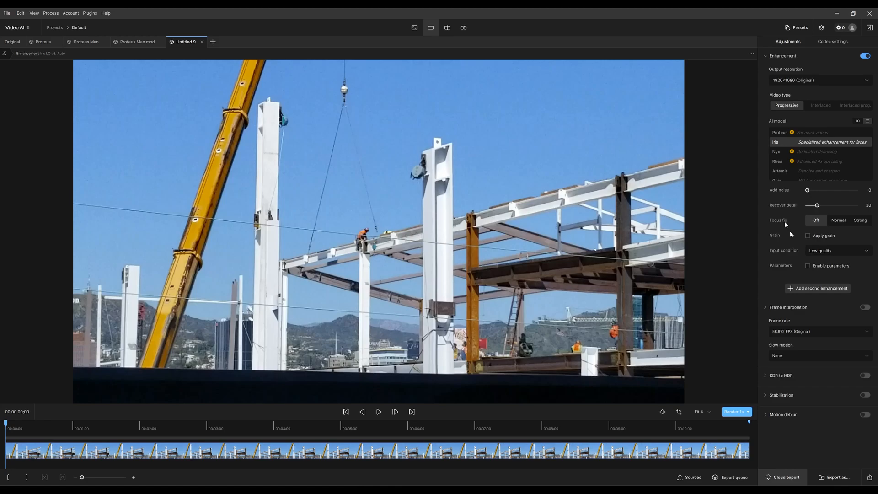
mouse_move(805, 244)
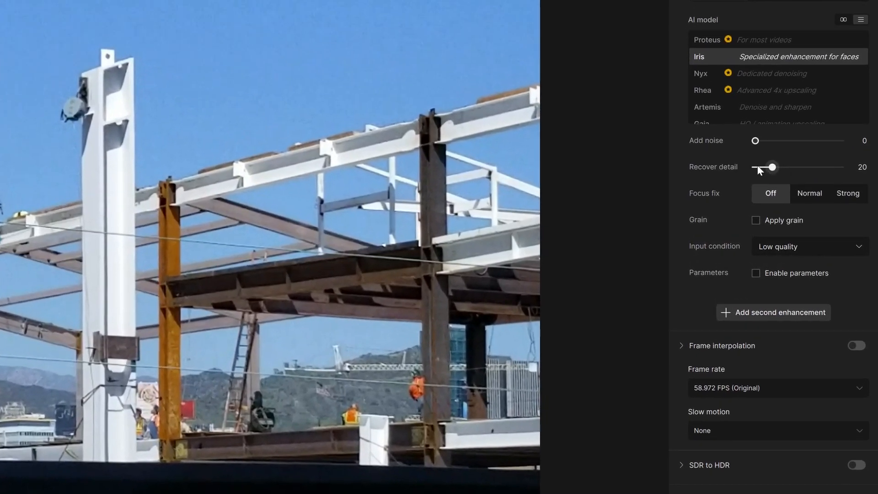
mouse_move(655, 365)
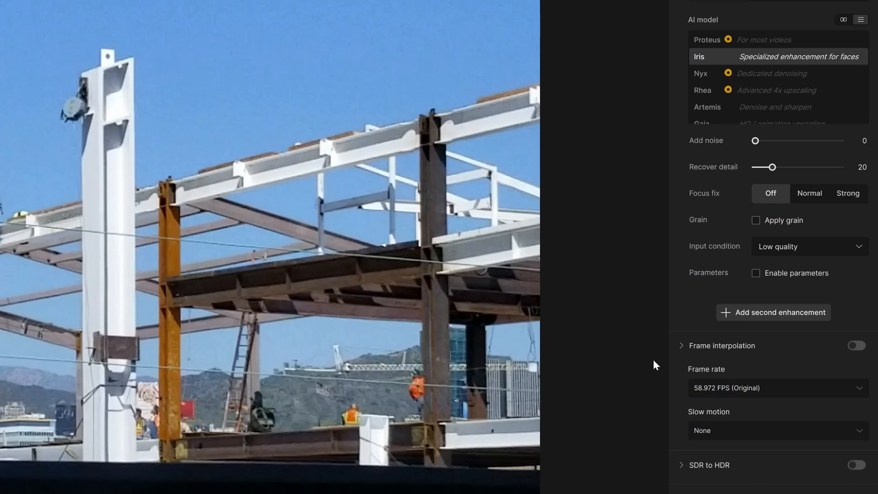
mouse_move(786, 163)
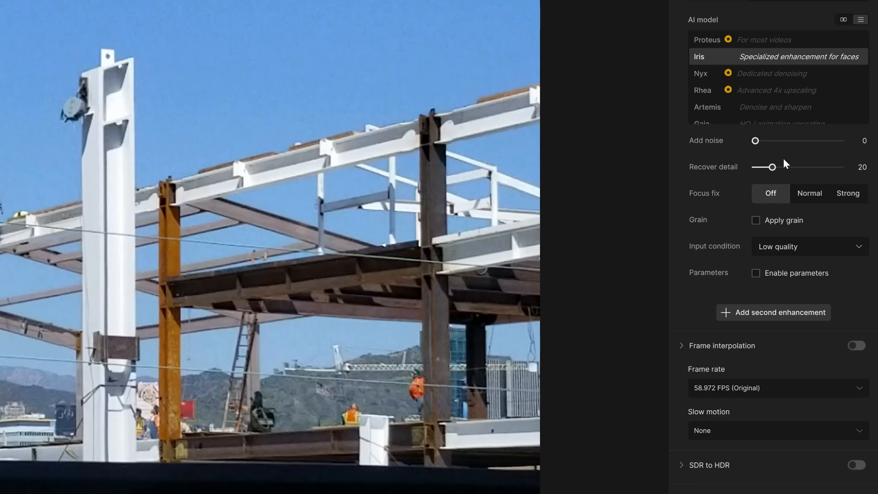
mouse_move(303, 354)
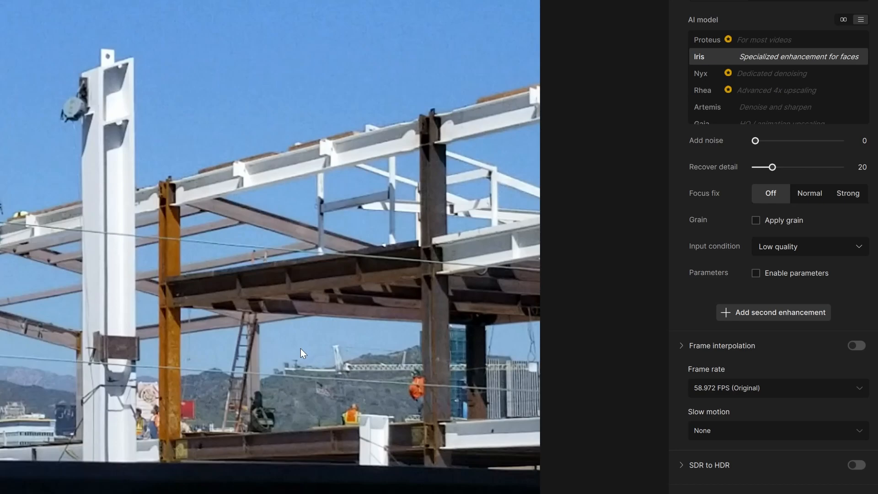
mouse_move(92, 327)
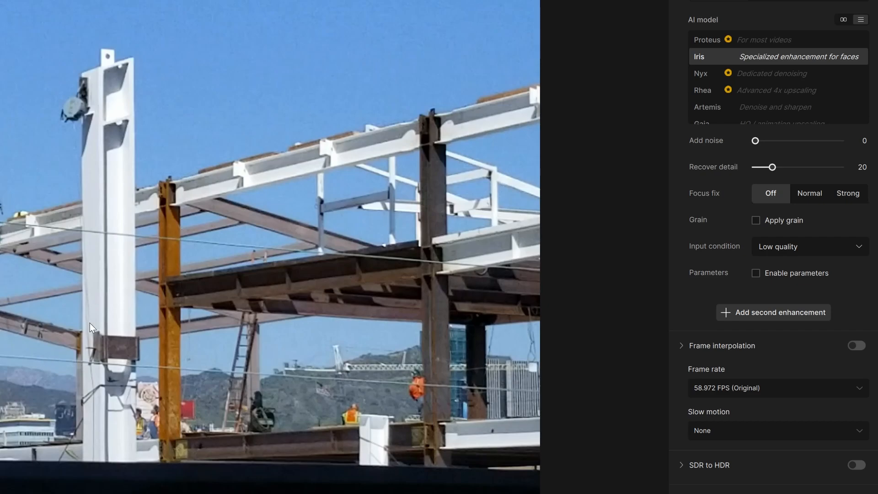
mouse_move(759, 190)
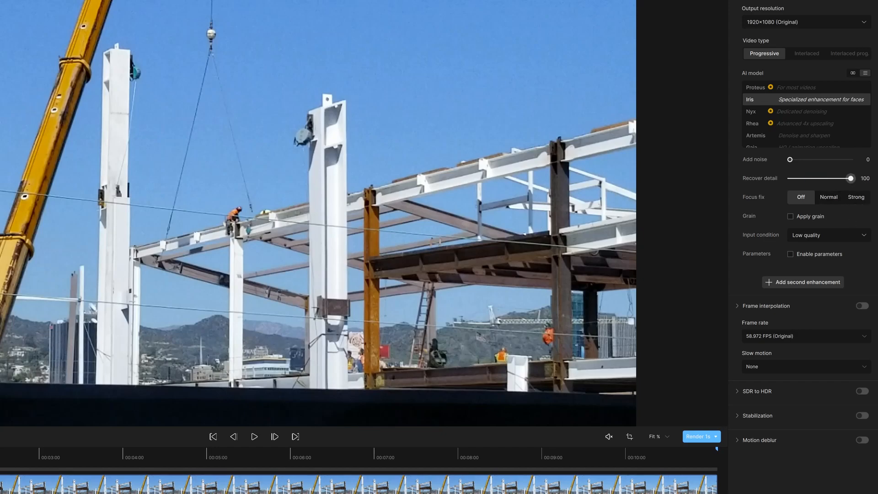
mouse_move(751, 189)
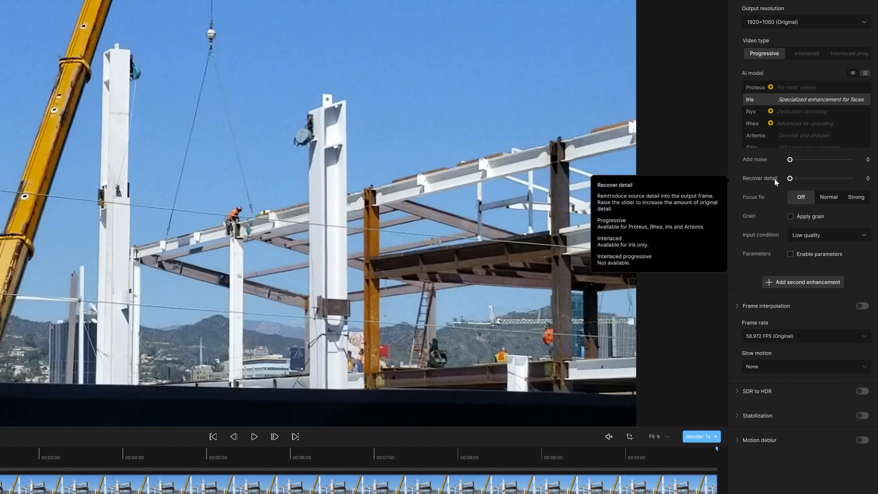
mouse_move(772, 190)
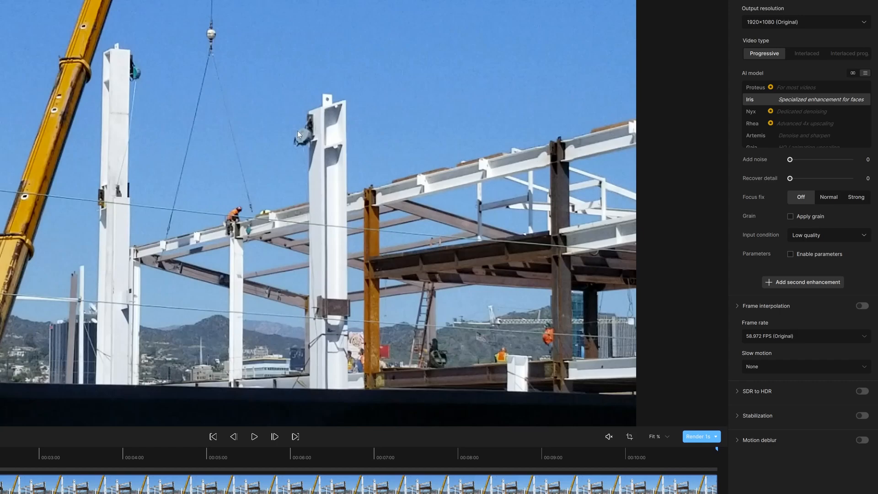
mouse_move(337, 163)
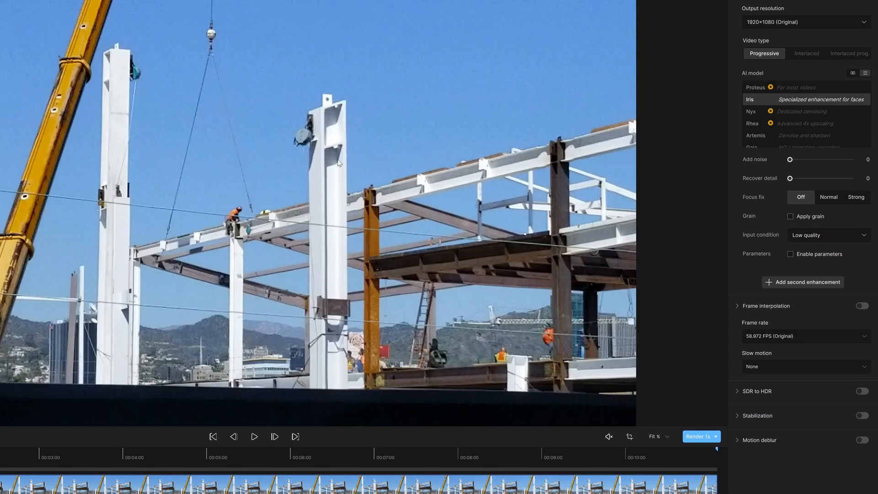
mouse_move(428, 200)
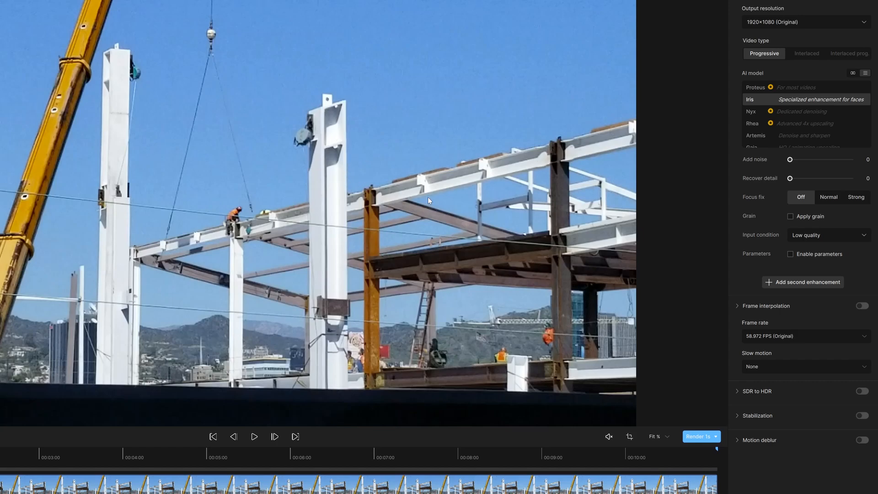
mouse_move(358, 242)
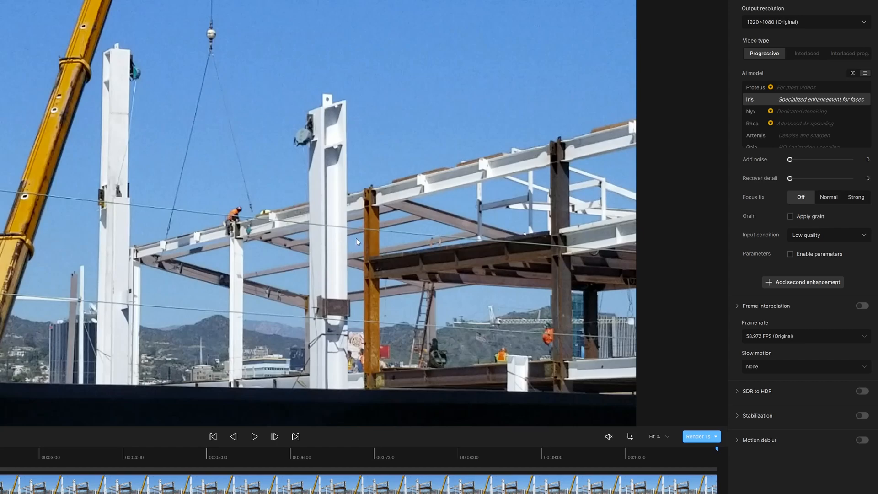
mouse_move(811, 185)
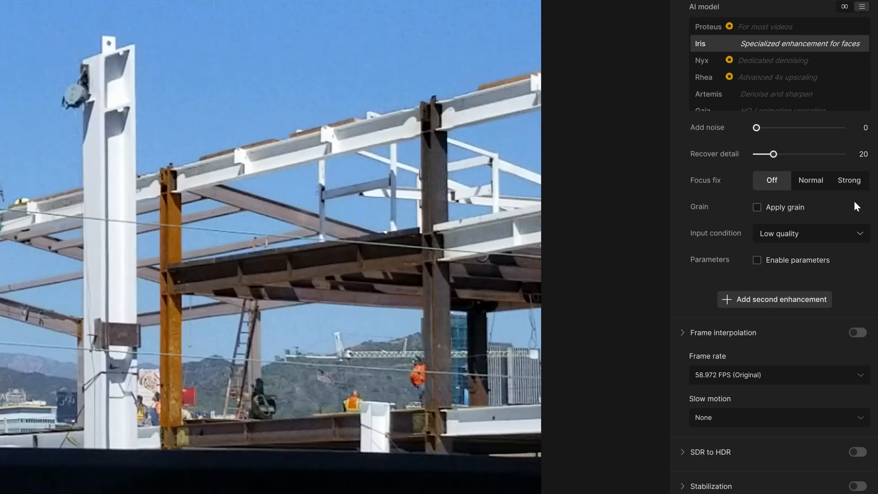
mouse_move(741, 192)
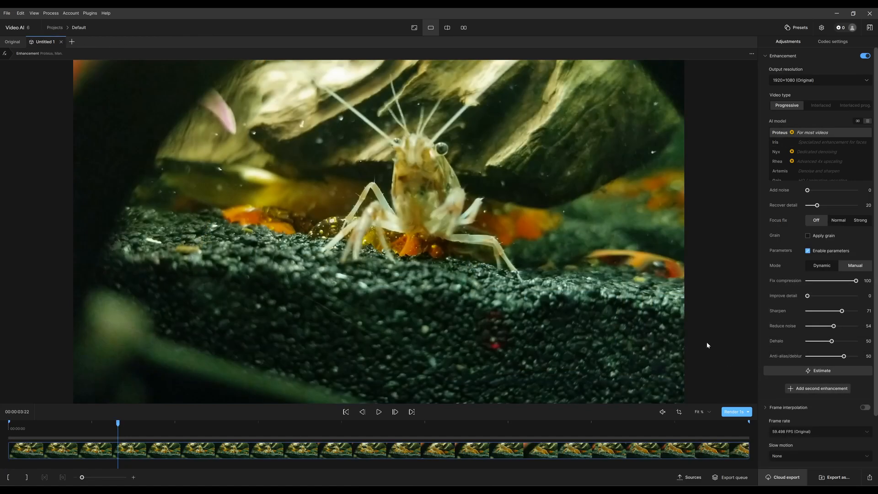
mouse_move(814, 274)
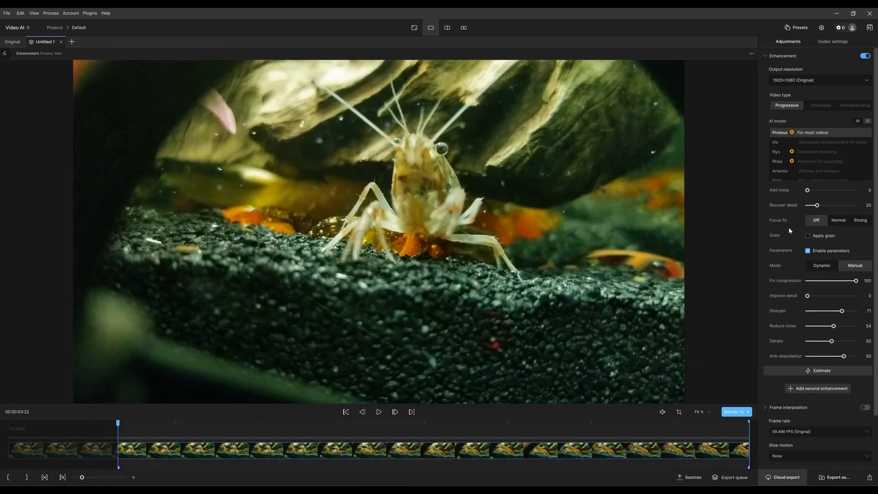
mouse_move(525, 257)
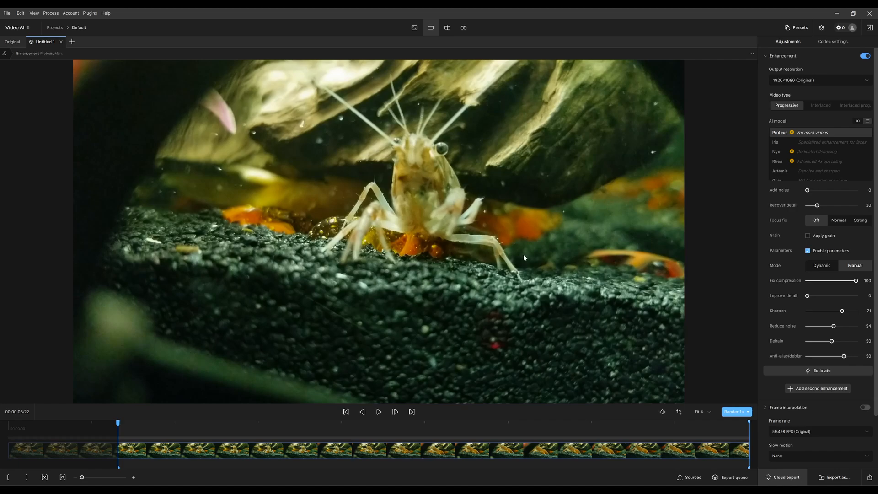
mouse_move(393, 178)
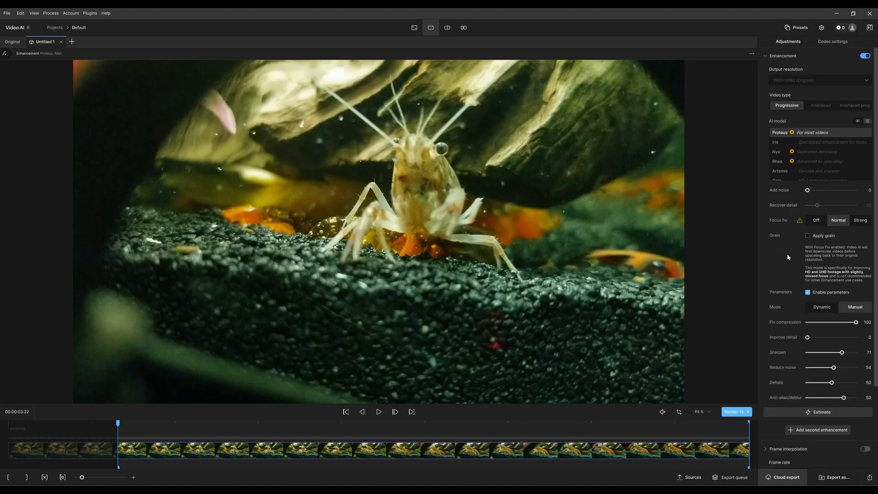
mouse_move(683, 417)
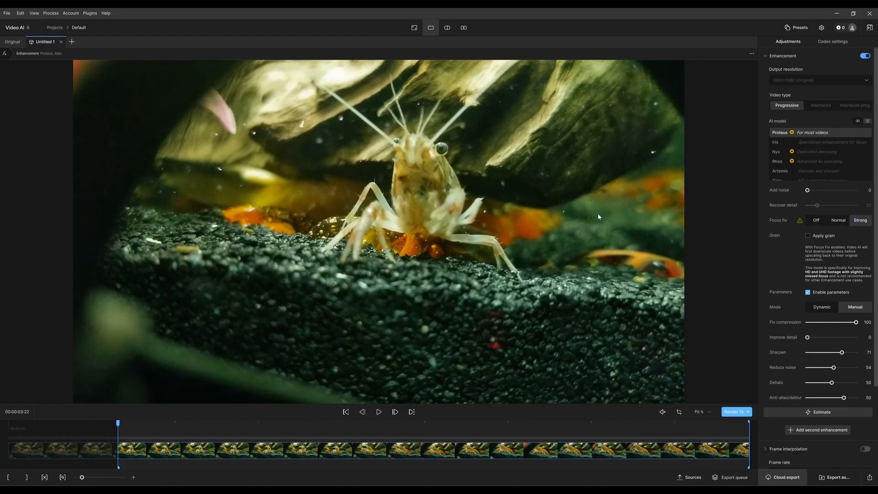
Preview the Strong focus fix, then Normal, and finally switch Focus fix Off
left_click(734, 412)
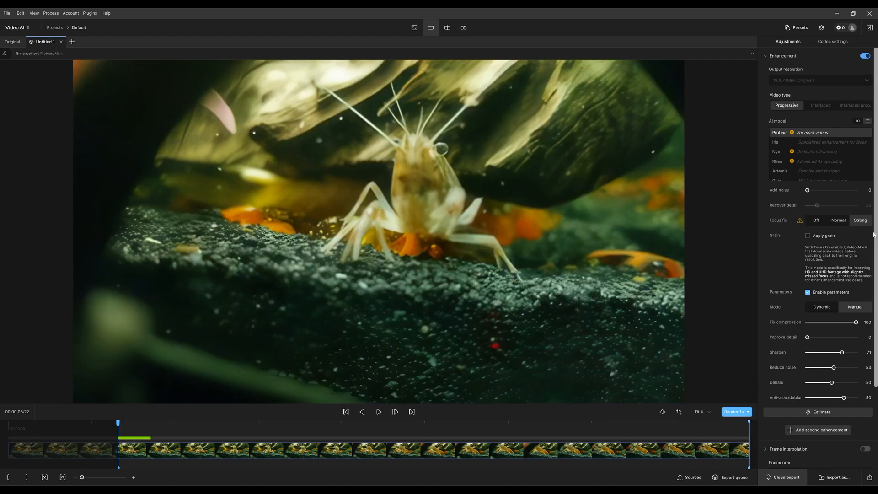
mouse_move(439, 364)
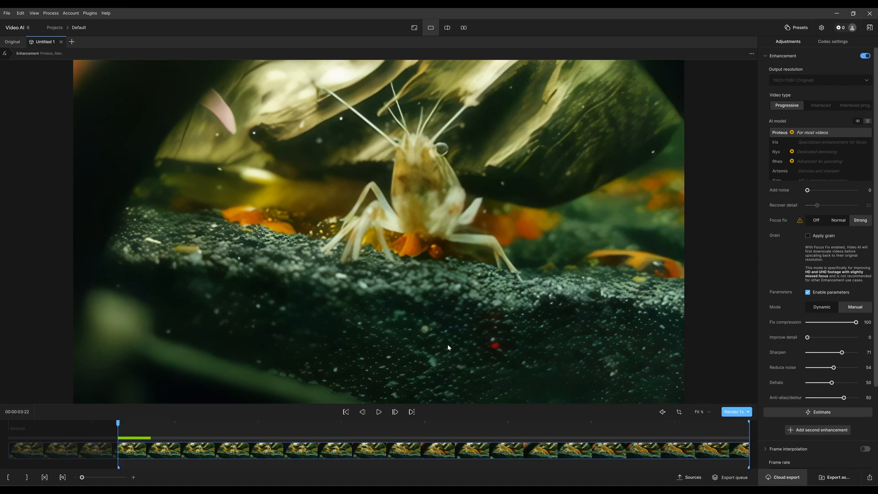
mouse_move(822, 215)
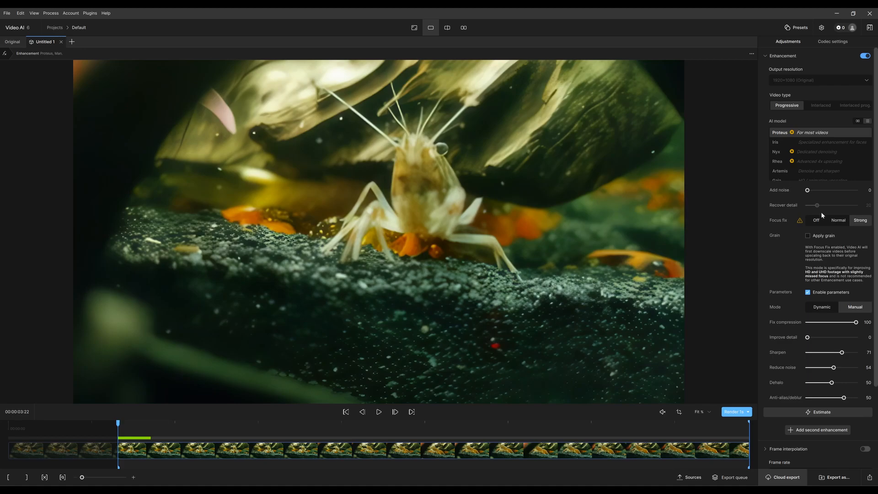
left_click(838, 219)
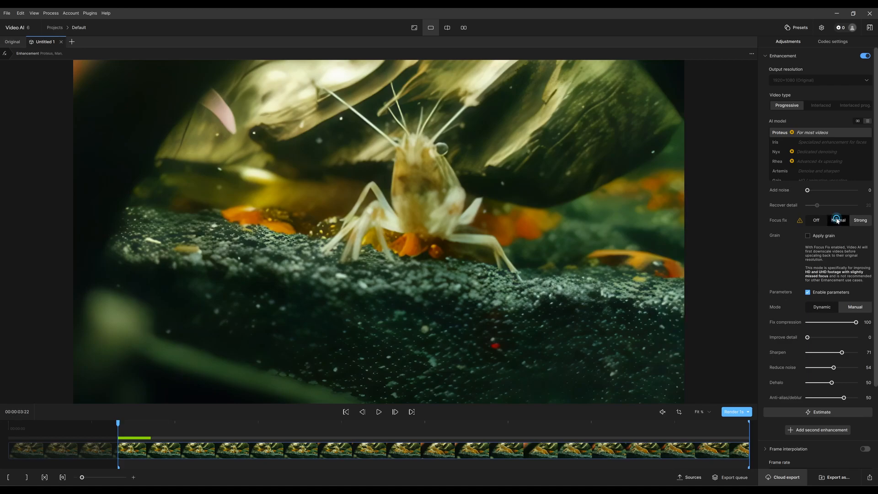
left_click(838, 220)
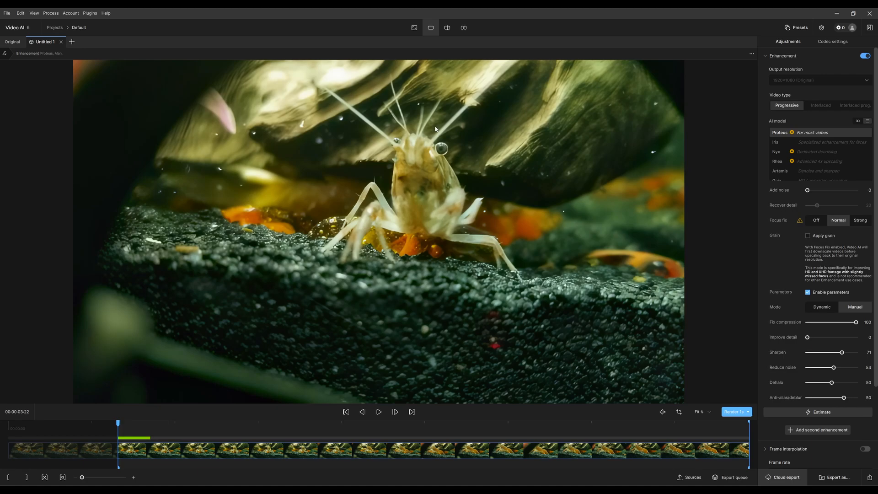
mouse_move(474, 153)
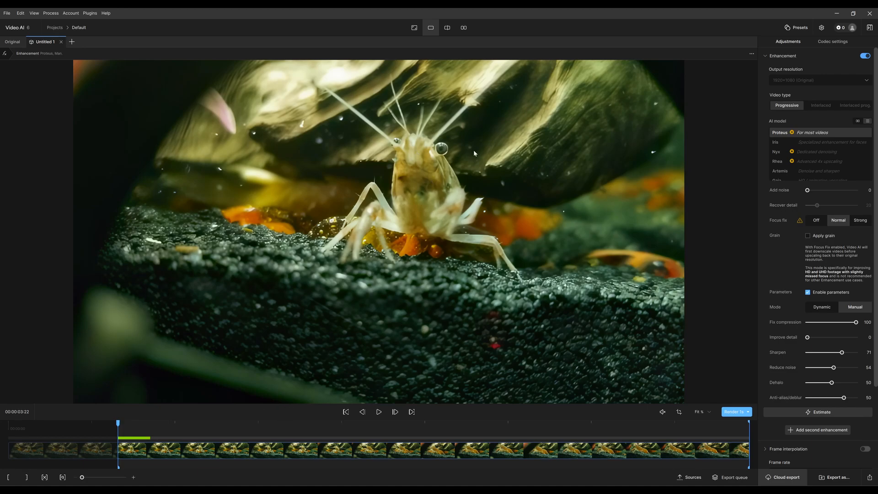
mouse_move(482, 151)
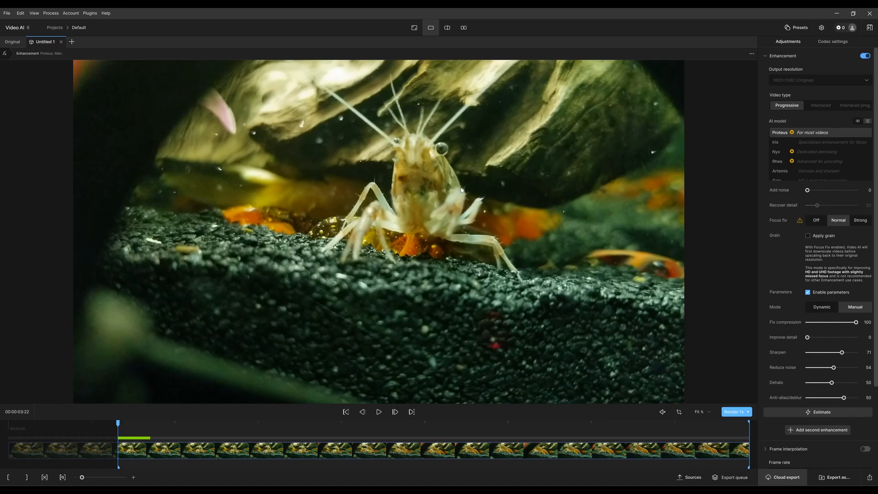
left_click(815, 219)
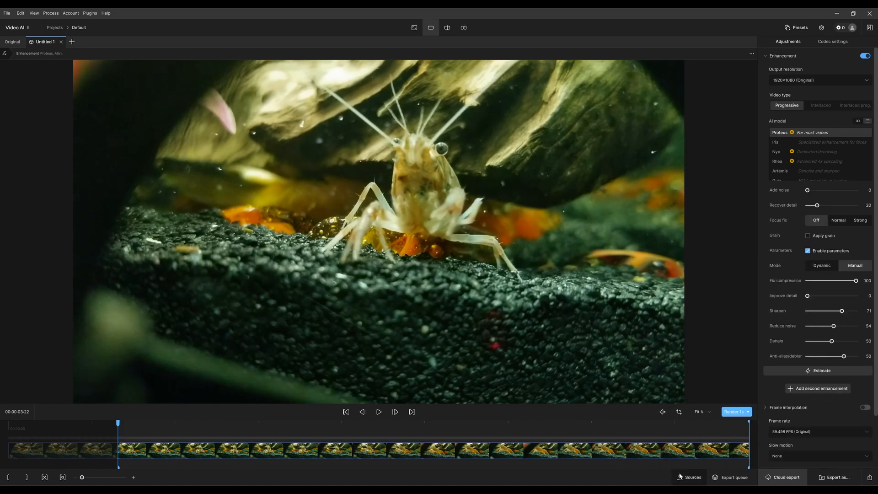
Load the construction clip on Proteus with grain (amount 5, size 2) and render a 1s preview
left_click(12, 42)
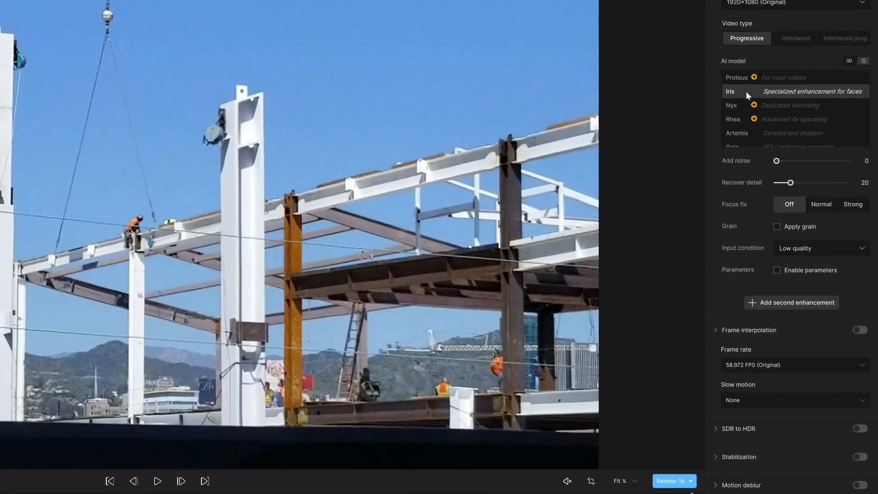
left_click(777, 226)
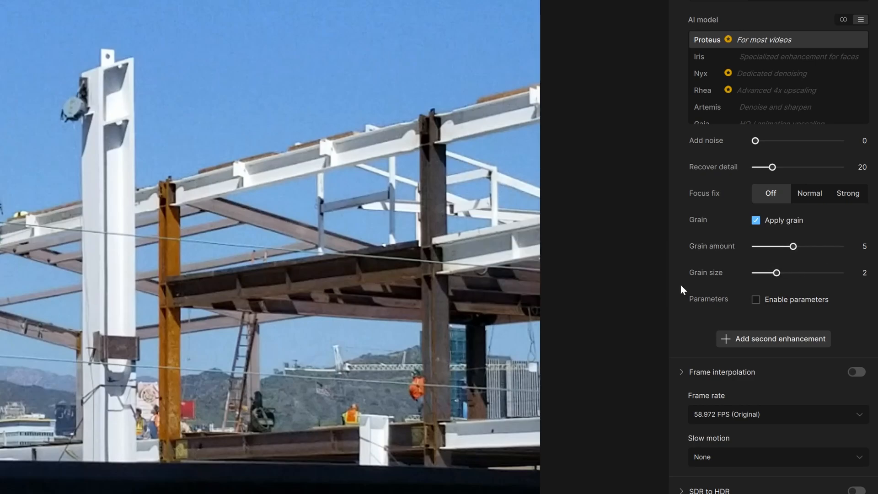
mouse_move(705, 272)
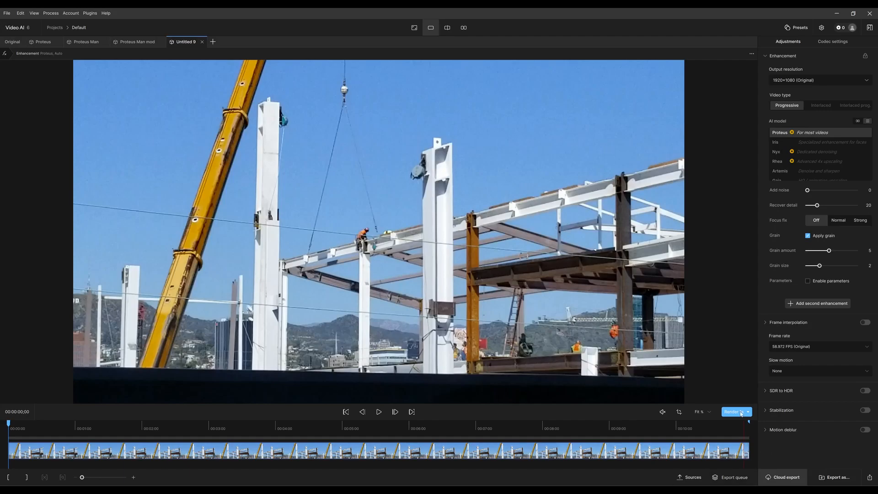
left_click(732, 411)
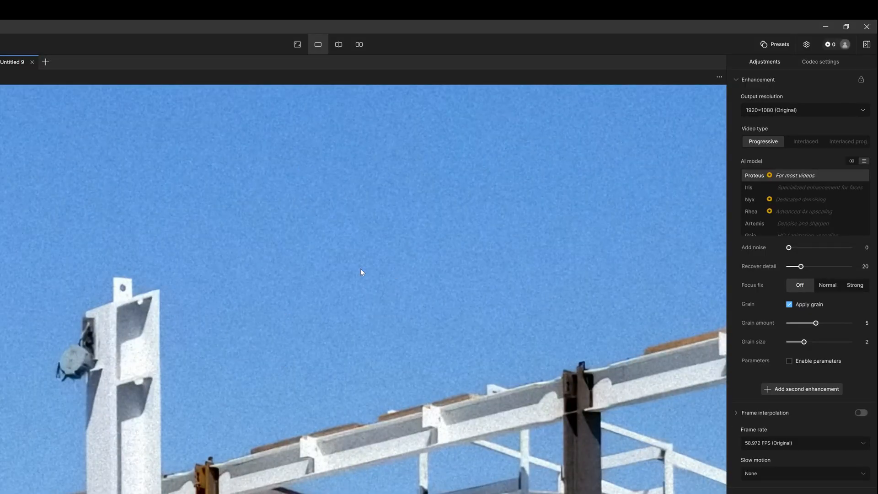
mouse_move(847, 331)
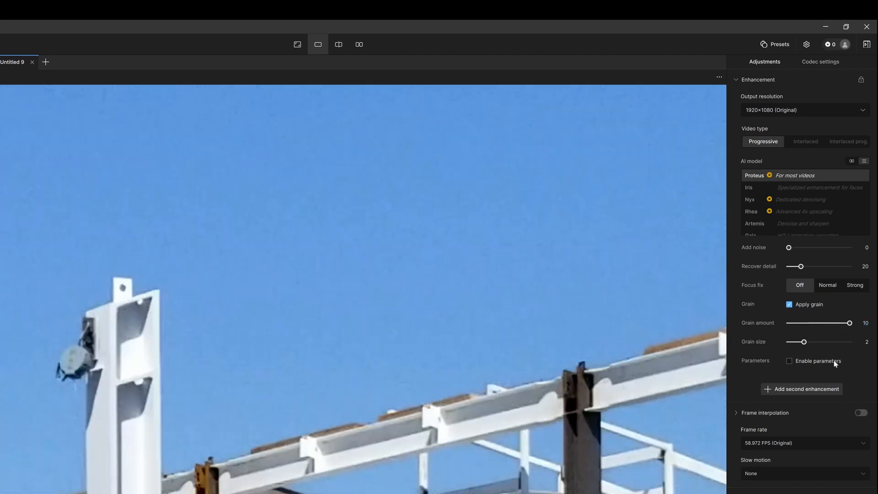
mouse_move(821, 347)
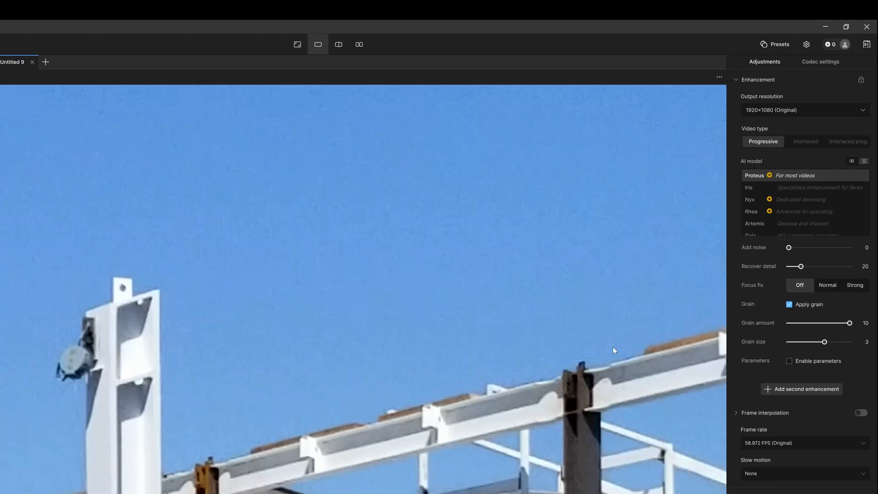
mouse_move(808, 33)
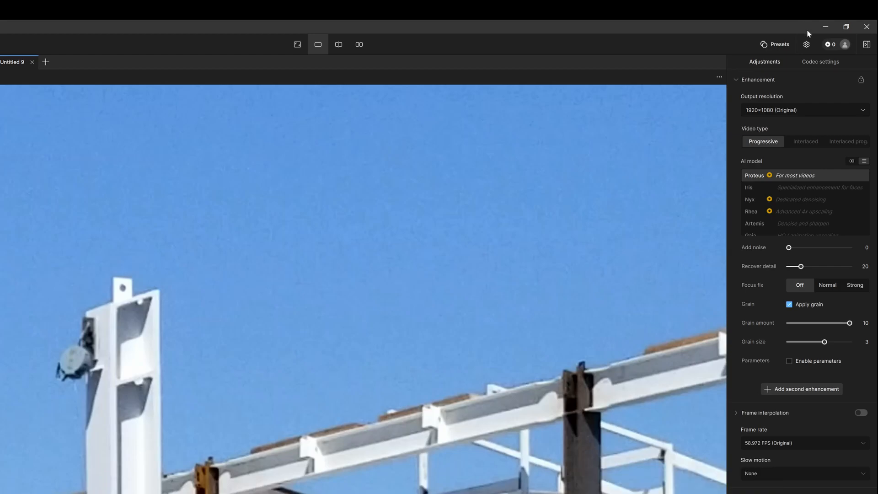